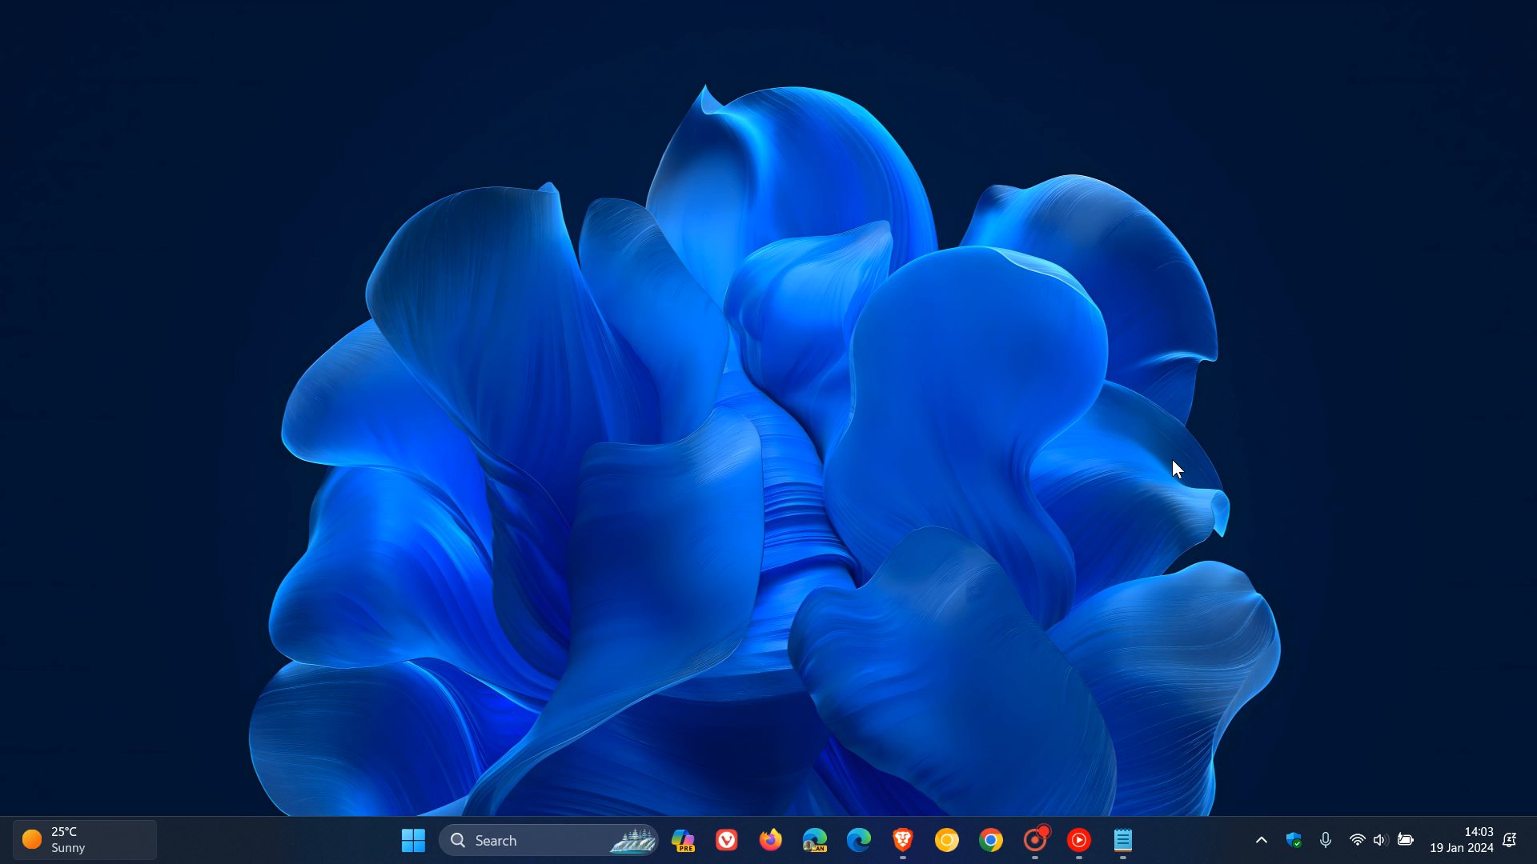
{"action": "mouse_move", "coordinate": [1173, 375]}
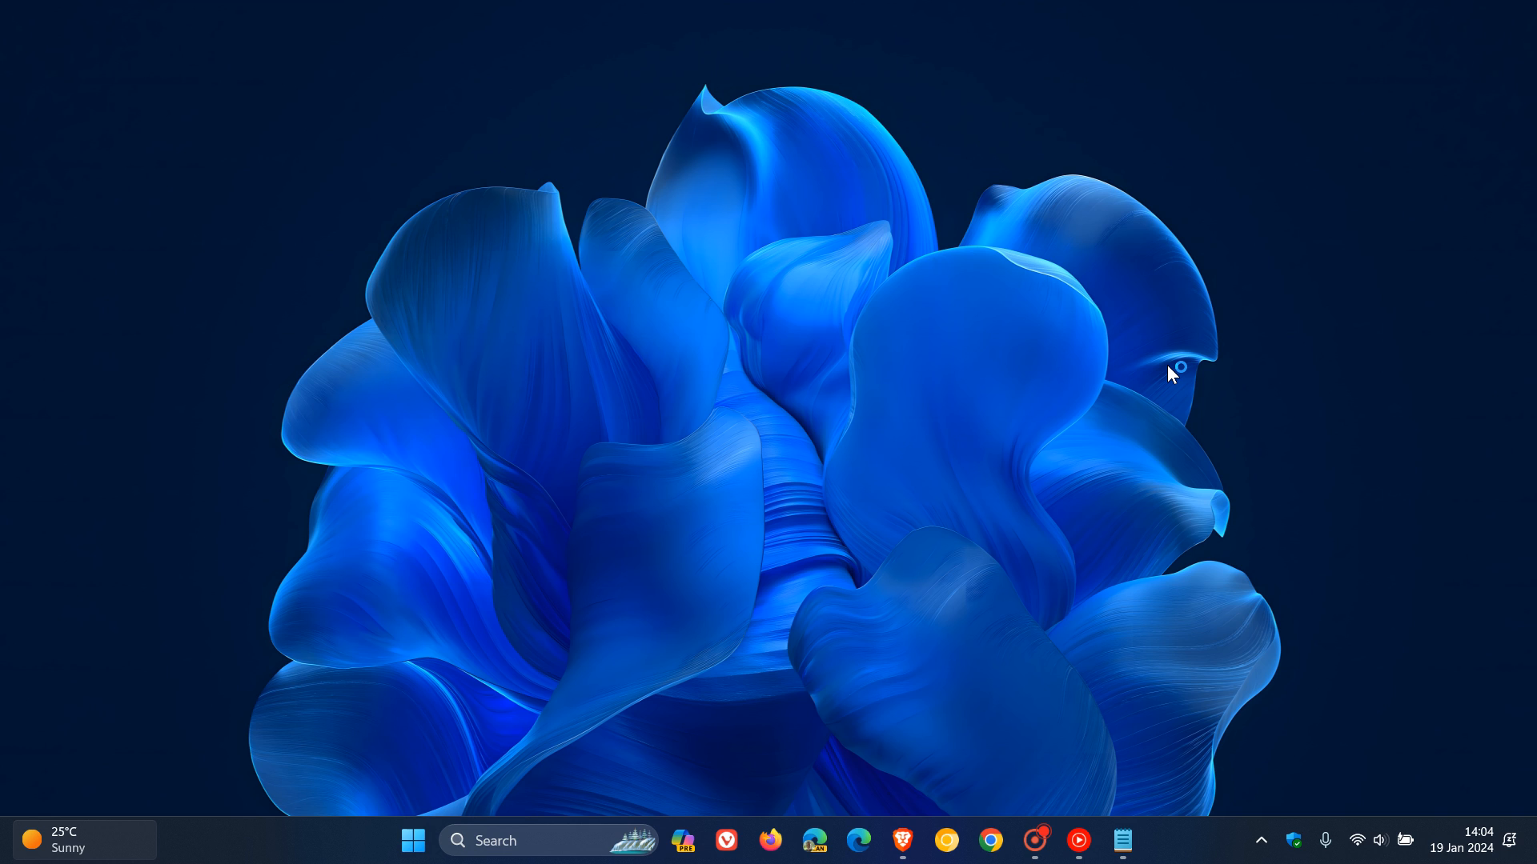
{"action": "mouse_move", "coordinate": [974, 329]}
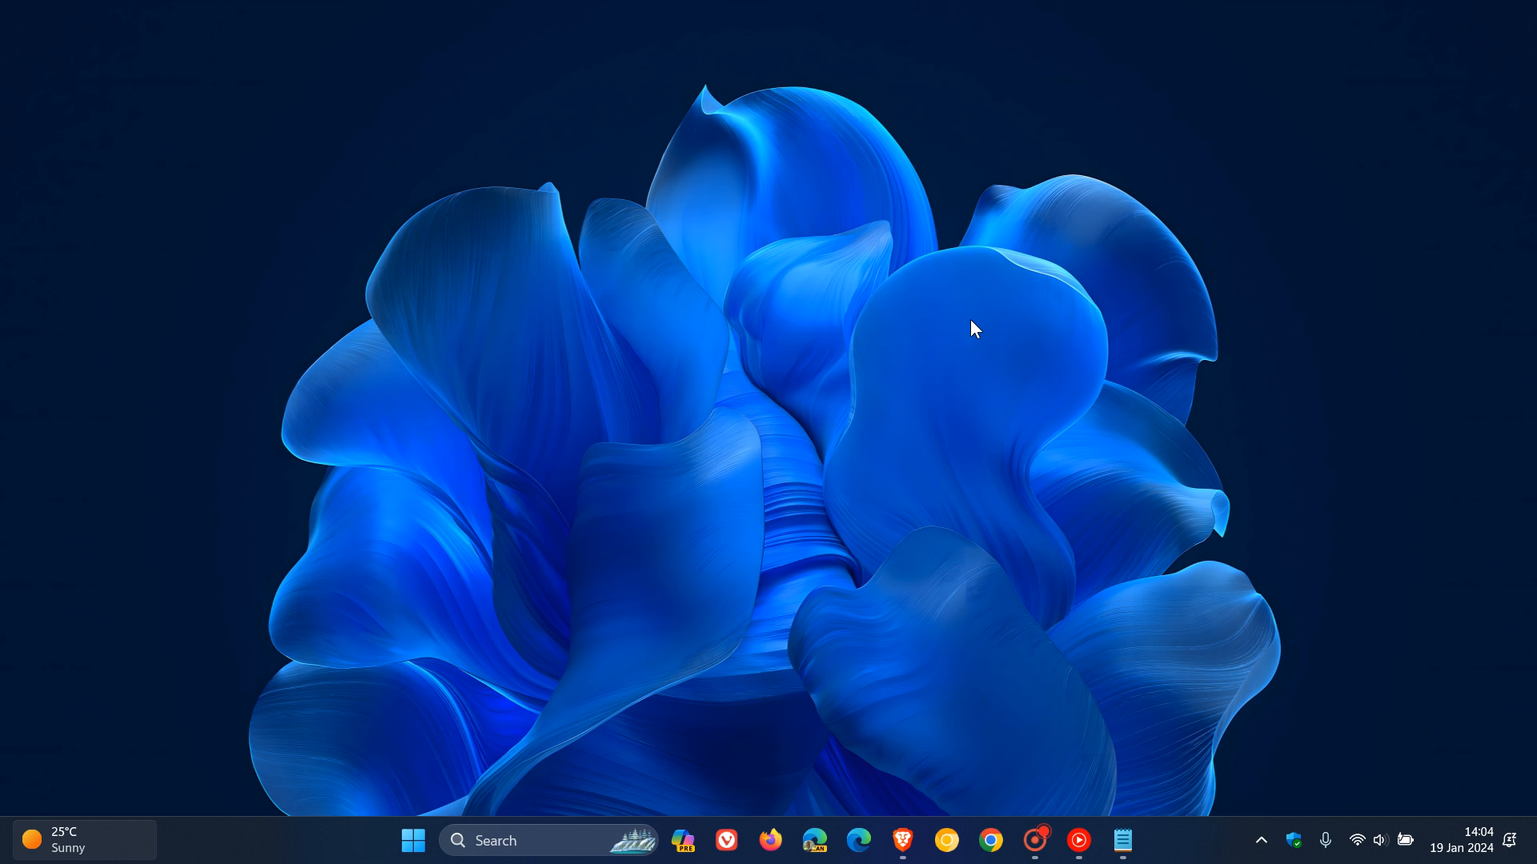
{"action": "mouse_move", "coordinate": [983, 327]}
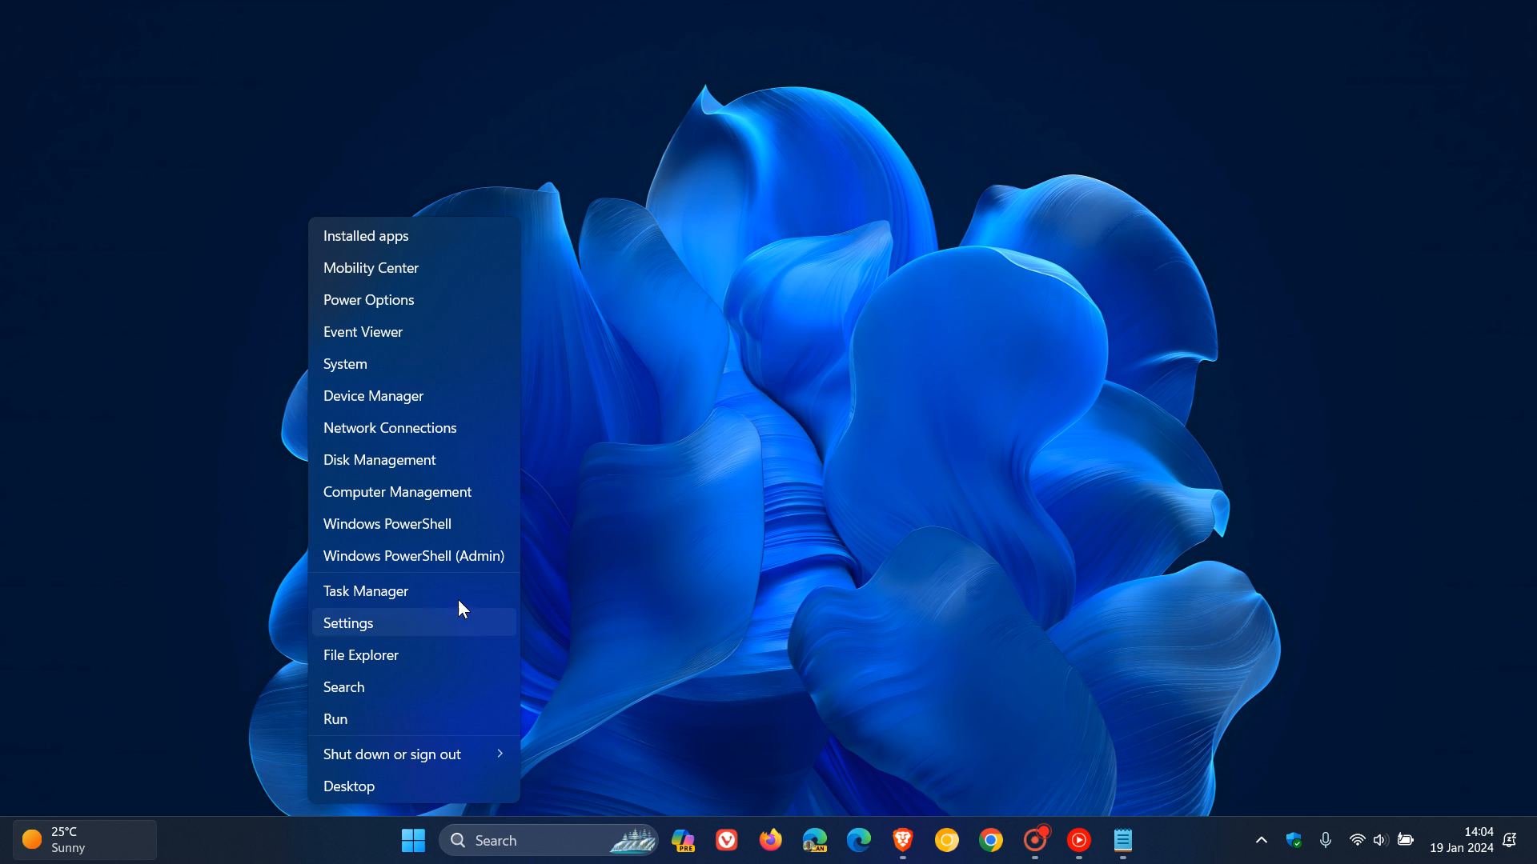
{"action": "mouse_move", "coordinate": [461, 556]}
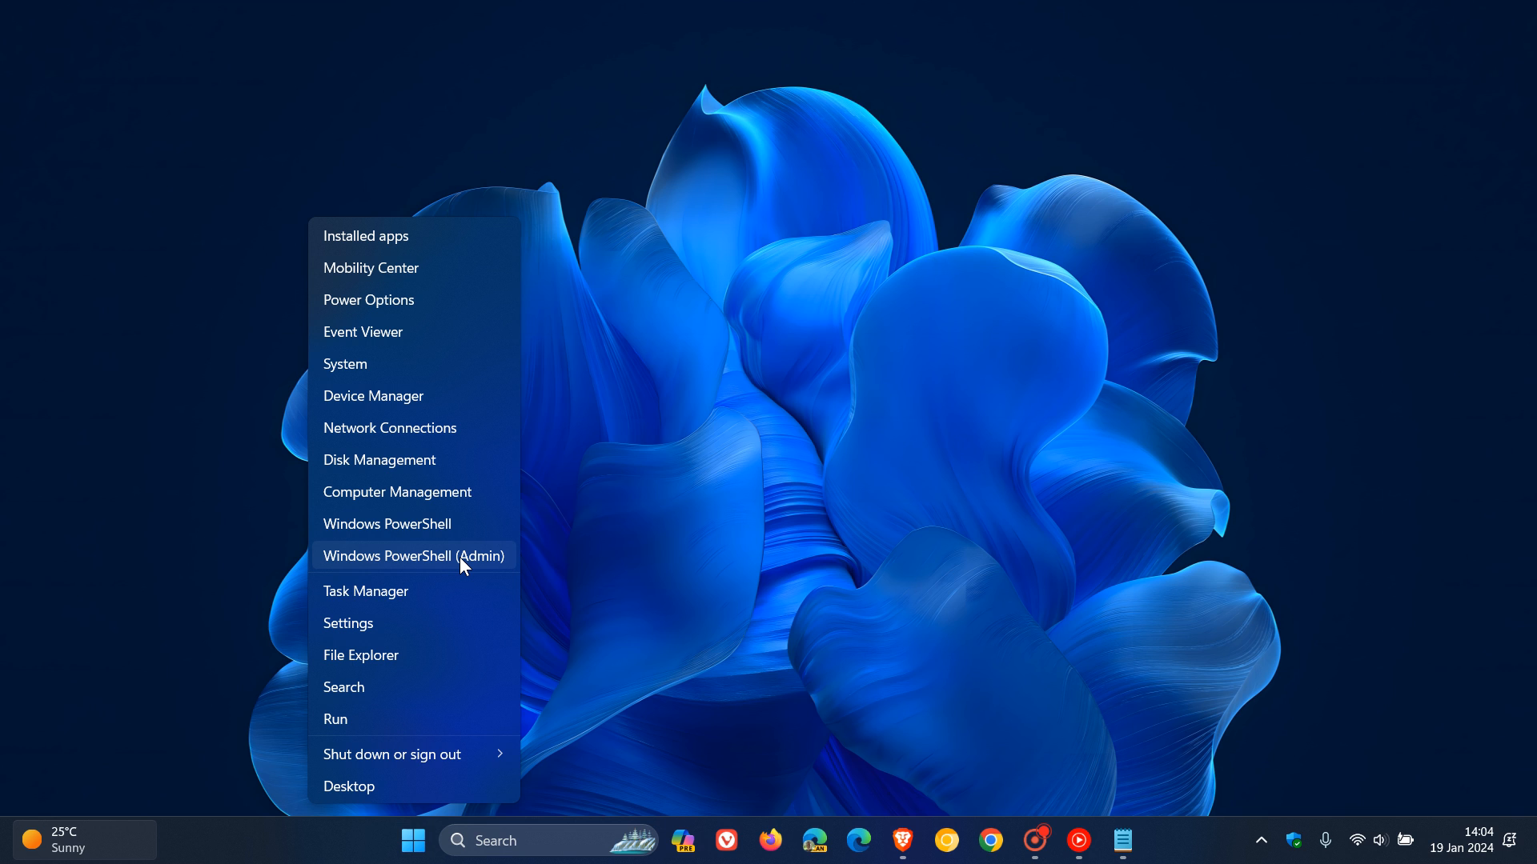
Launch Windows PowerShell (Admin) from the Start button's quick link menu
{"action": "left_click", "coordinate": [413, 556]}
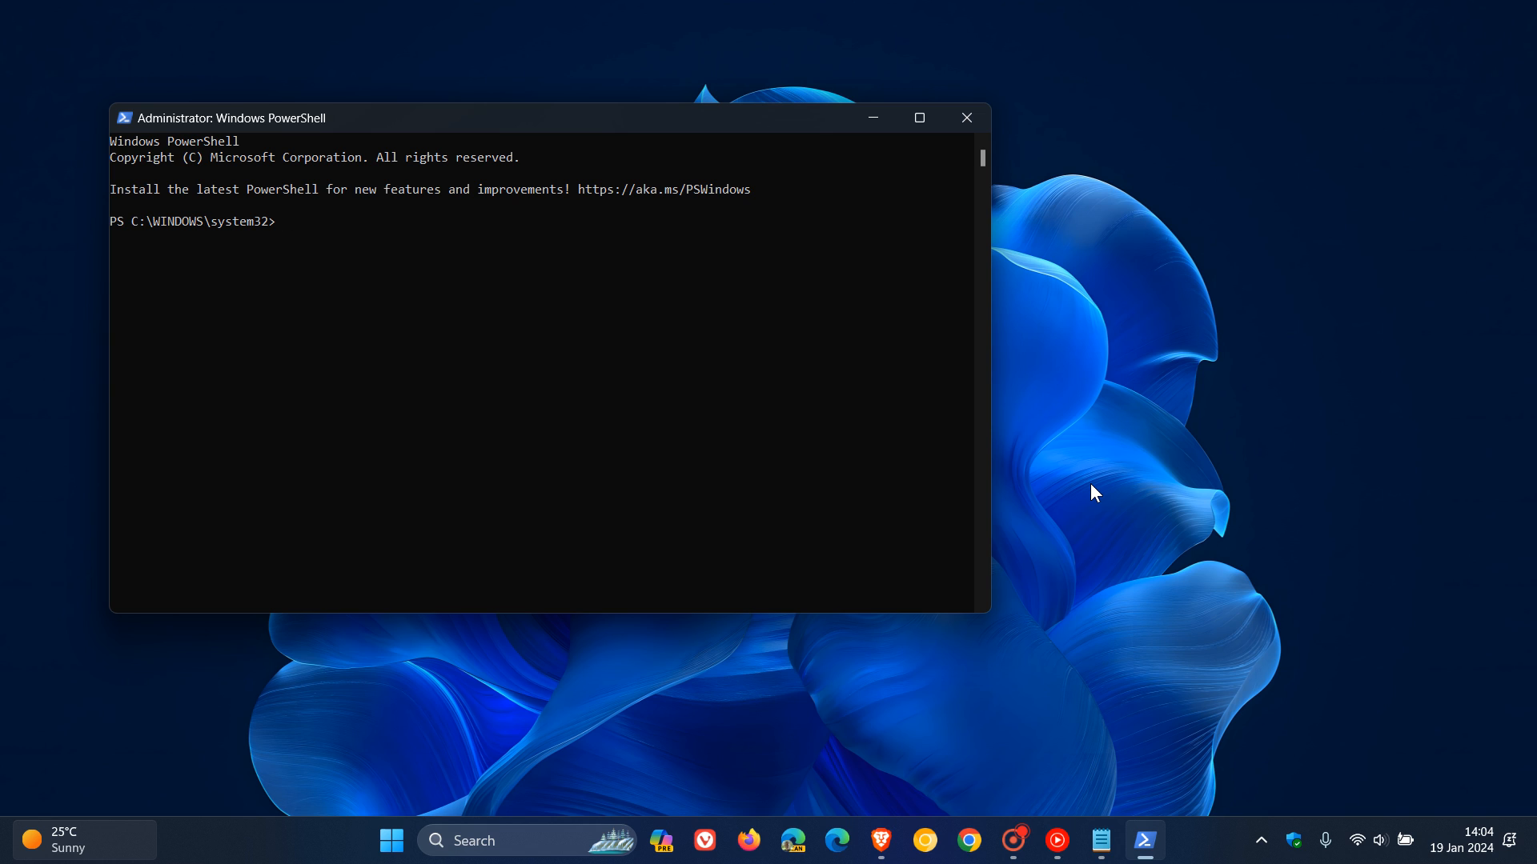
{"action": "mouse_move", "coordinate": [728, 126]}
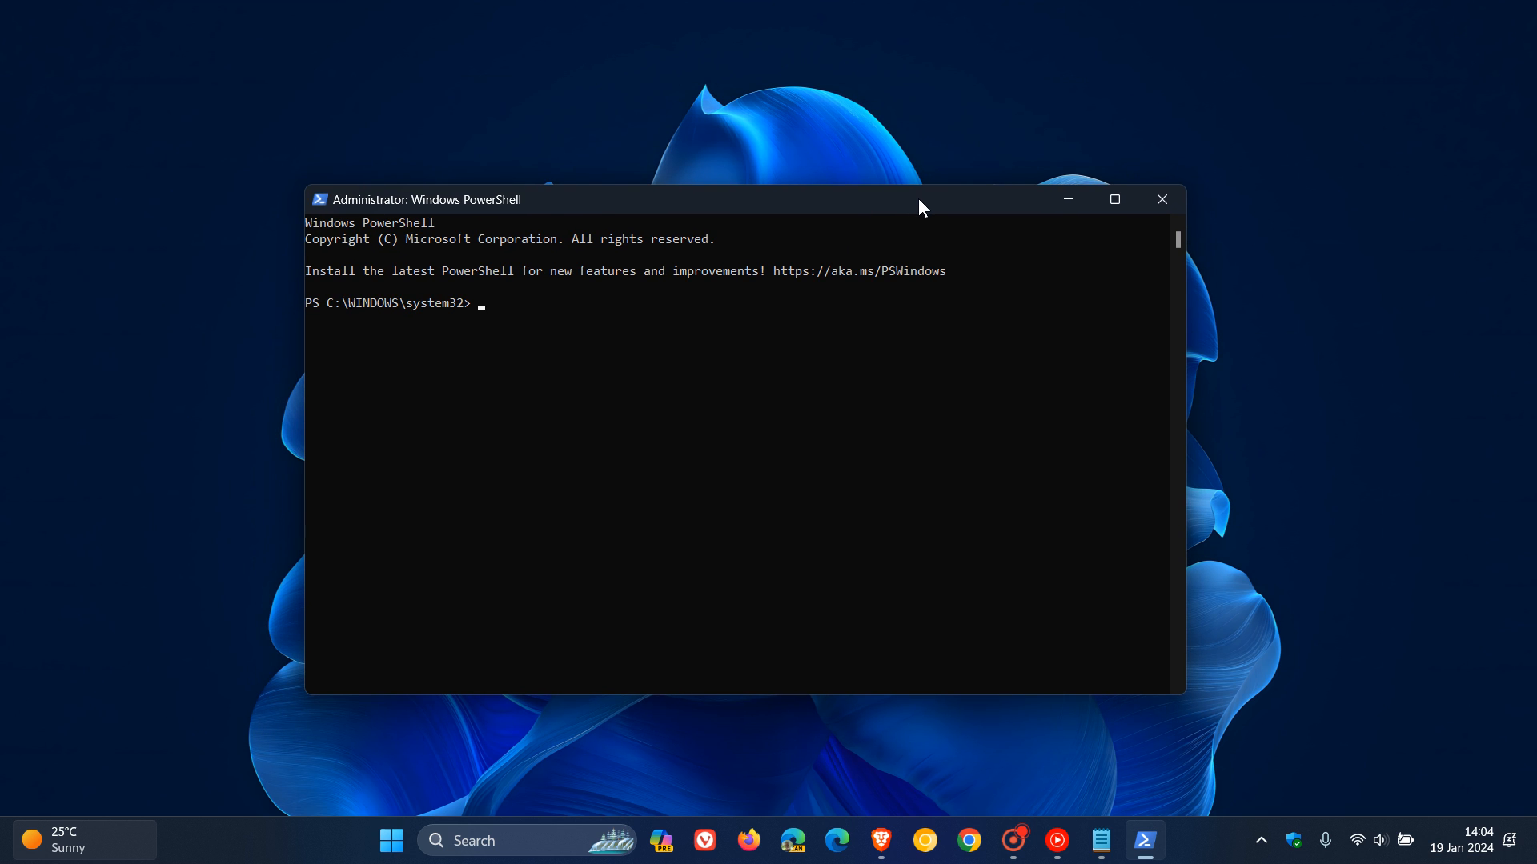
Copy the 'slmgr /dli' command from Notepad, then minimize Notepad
{"action": "left_click", "coordinate": [1100, 839]}
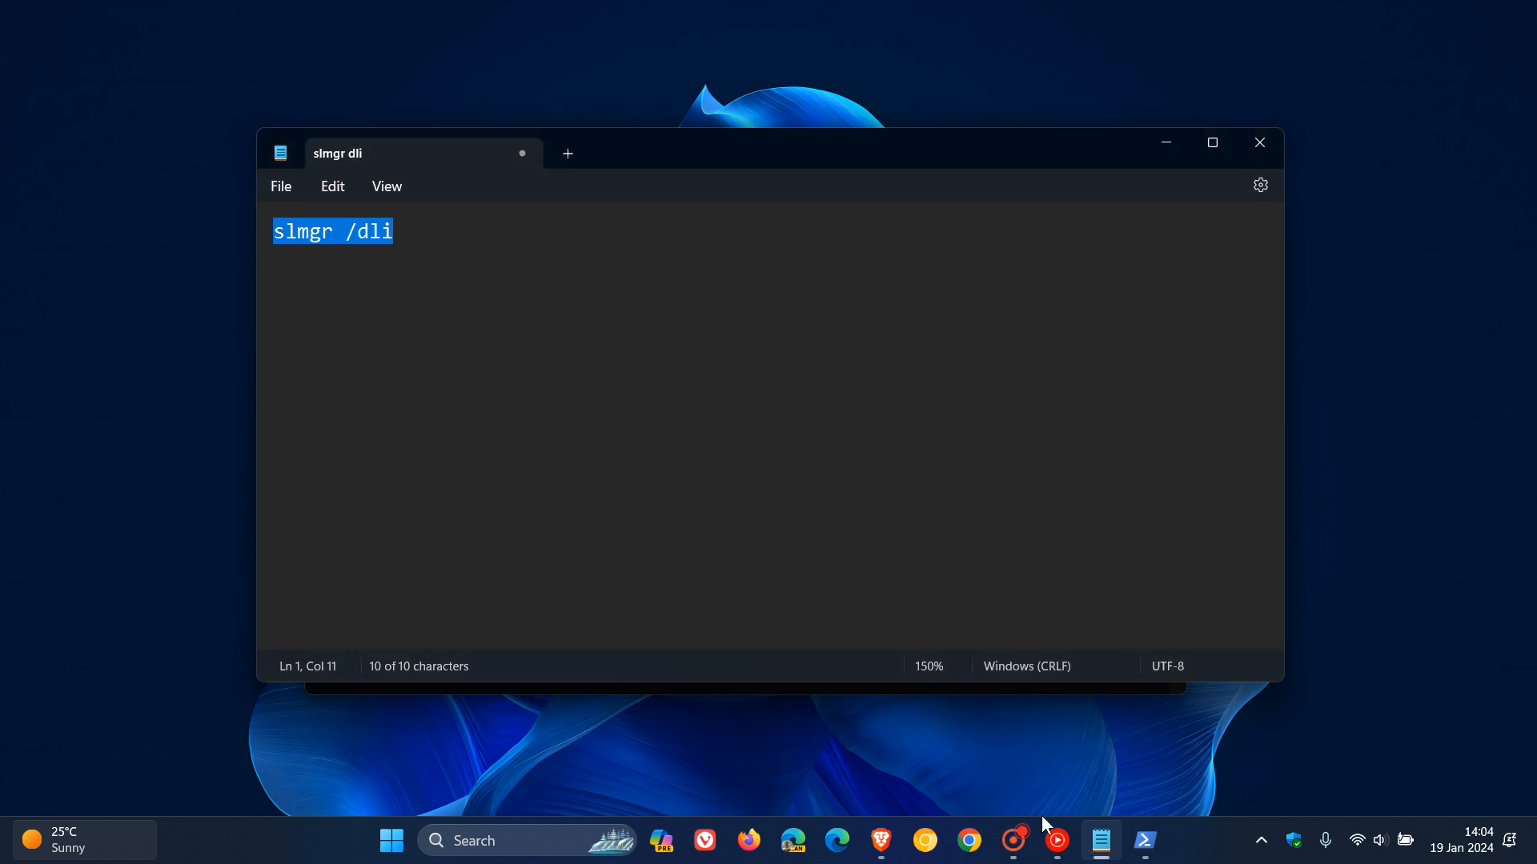
{"action": "right_click", "coordinate": [333, 232]}
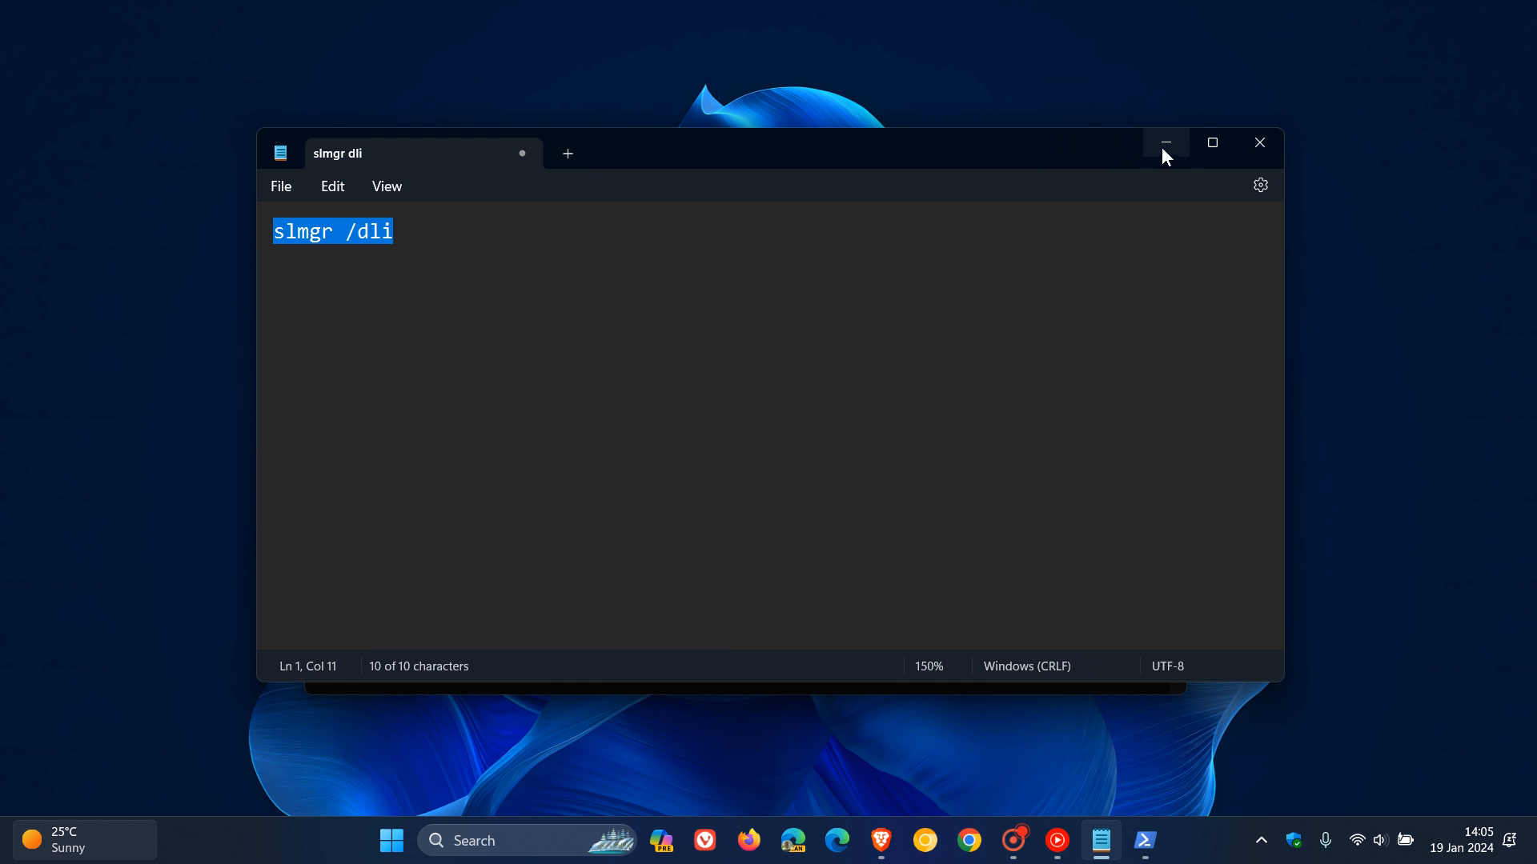
{"action": "left_click", "coordinate": [1143, 839]}
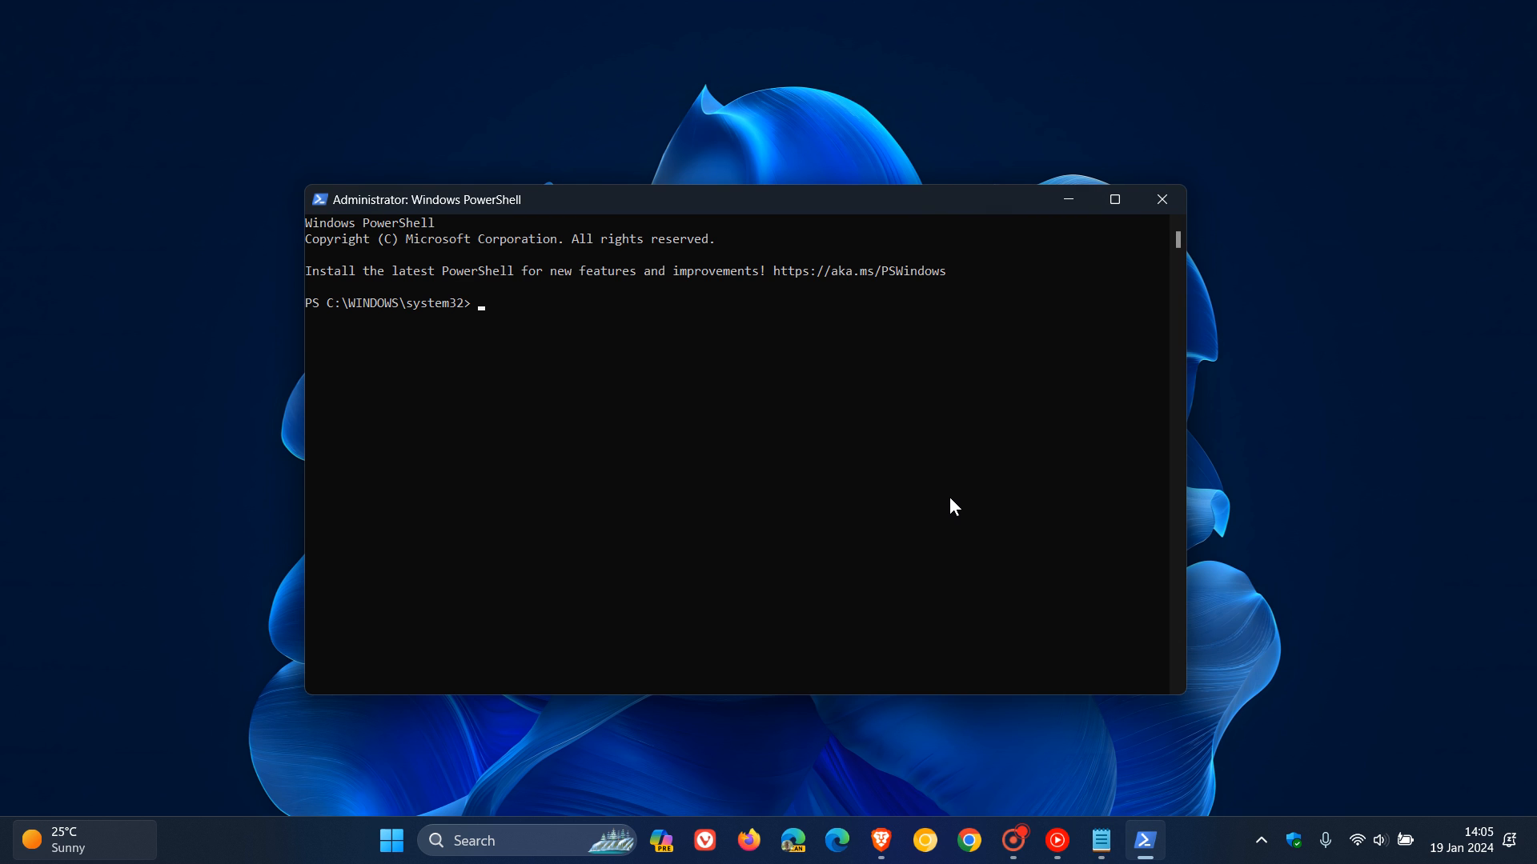
Run 'slmgr /dli', dismiss the Licensed OEM_DM result dialog, and minimize PowerShell
{"action": "type", "text": "slmgr /dli"}
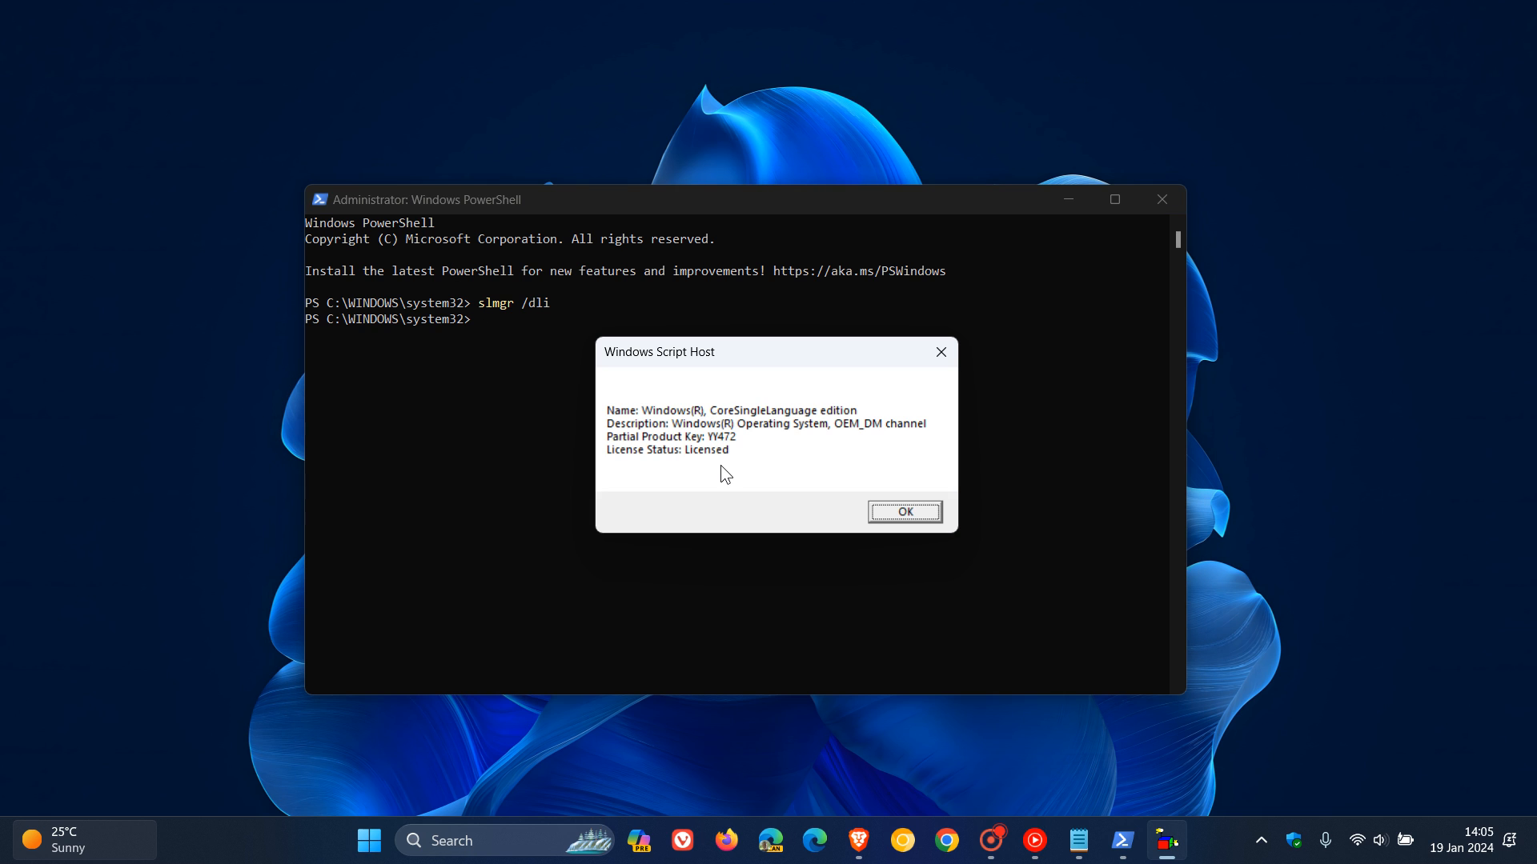
{"action": "mouse_move", "coordinate": [735, 450]}
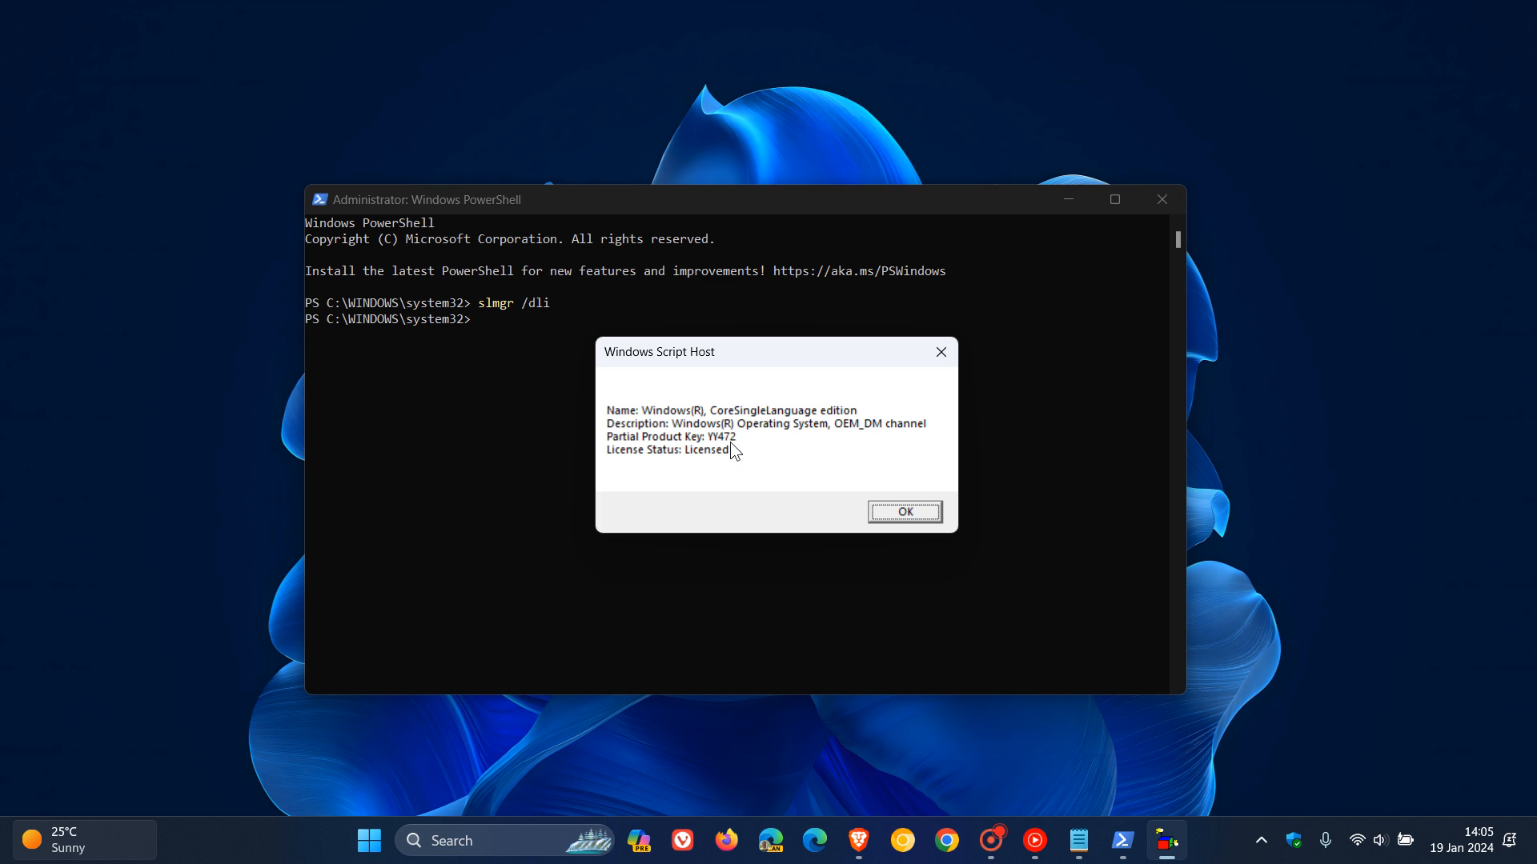
{"action": "mouse_move", "coordinate": [877, 464]}
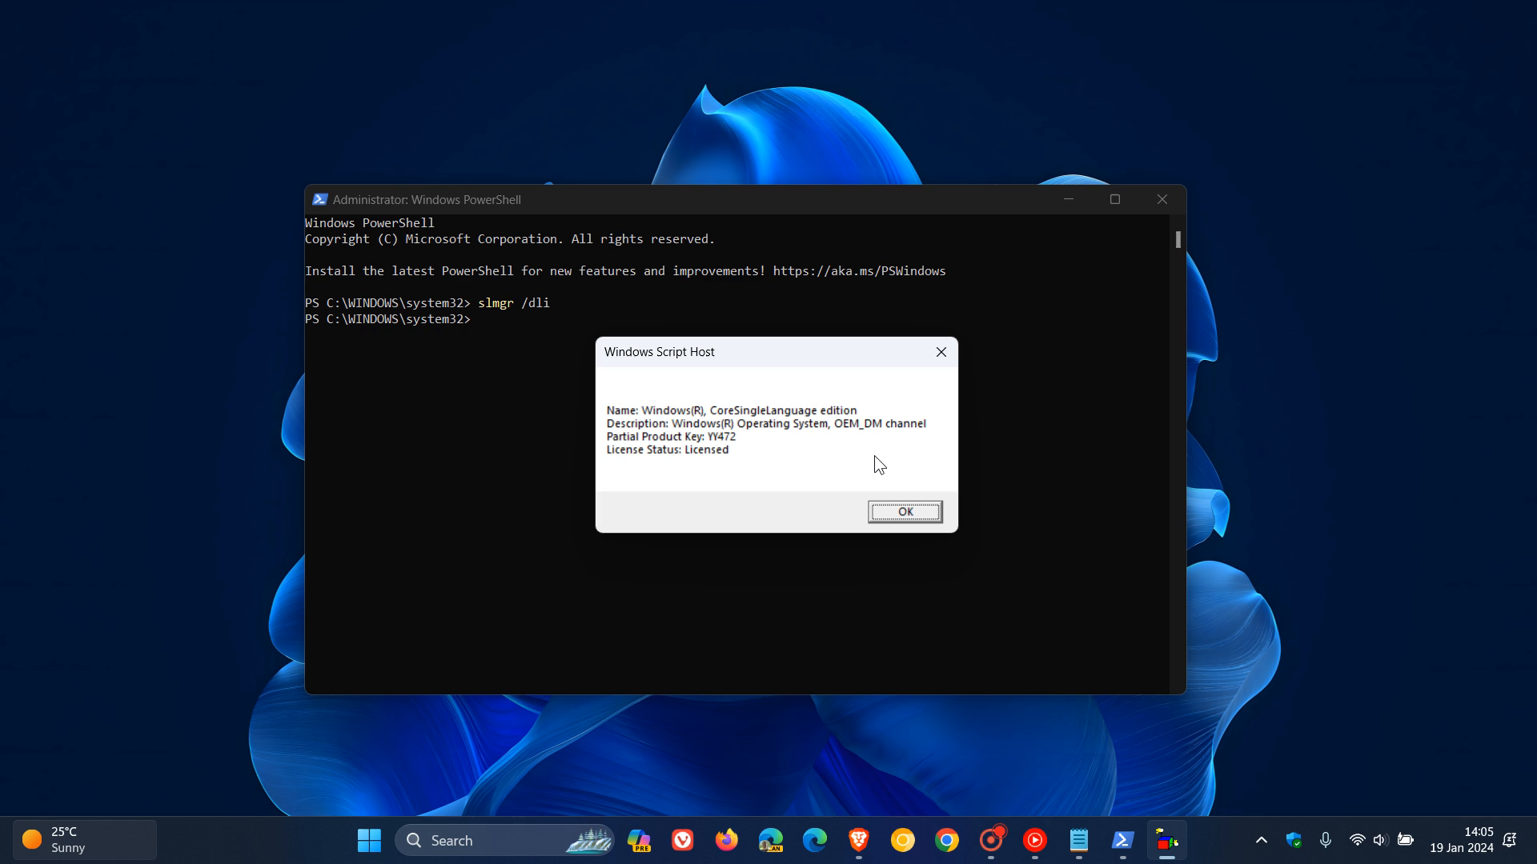
{"action": "mouse_move", "coordinate": [860, 453]}
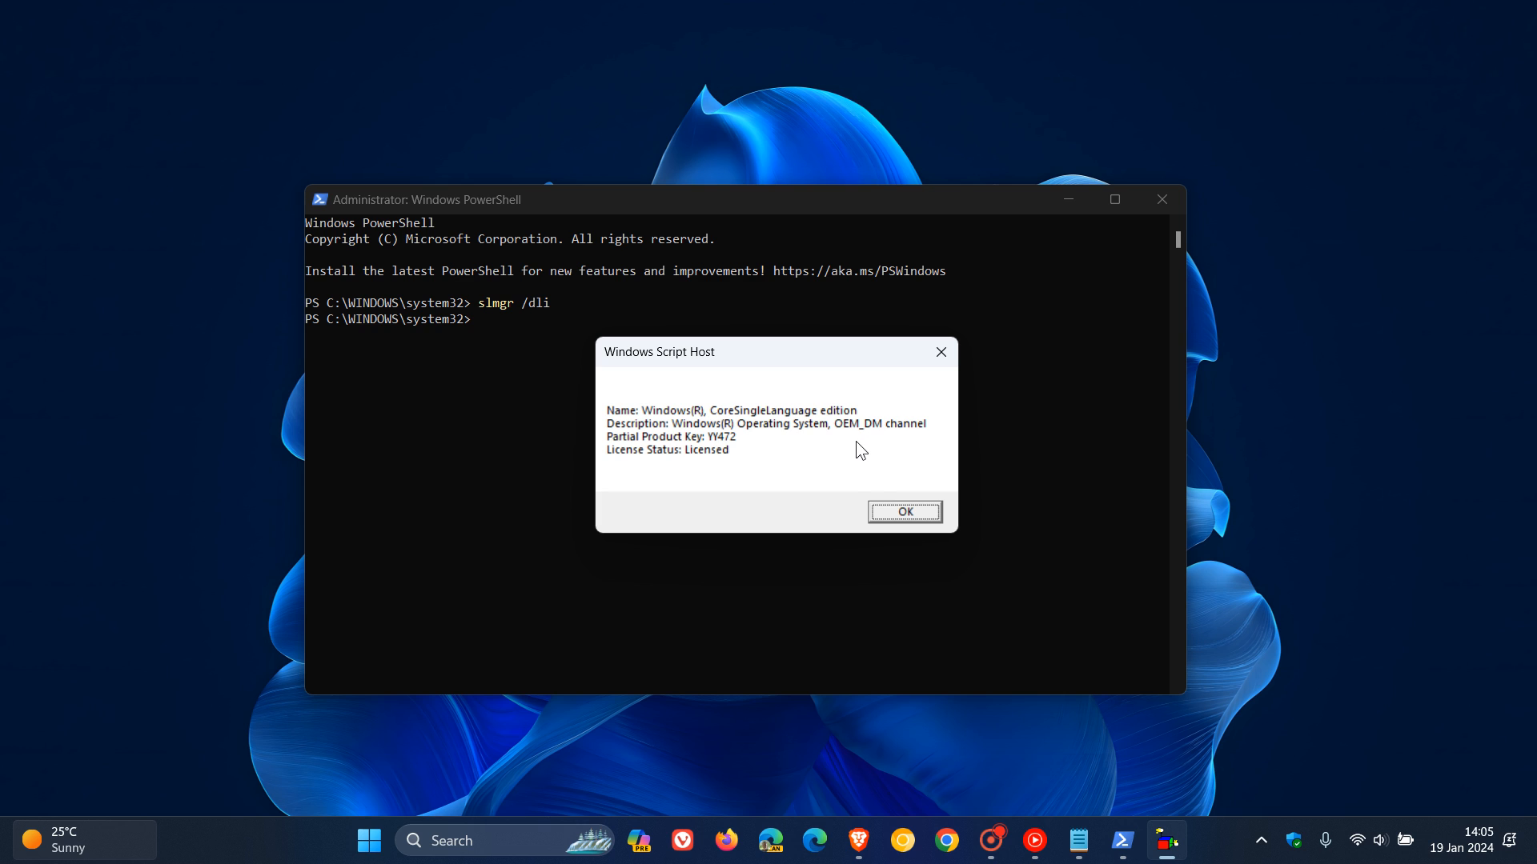
{"action": "mouse_move", "coordinate": [845, 467]}
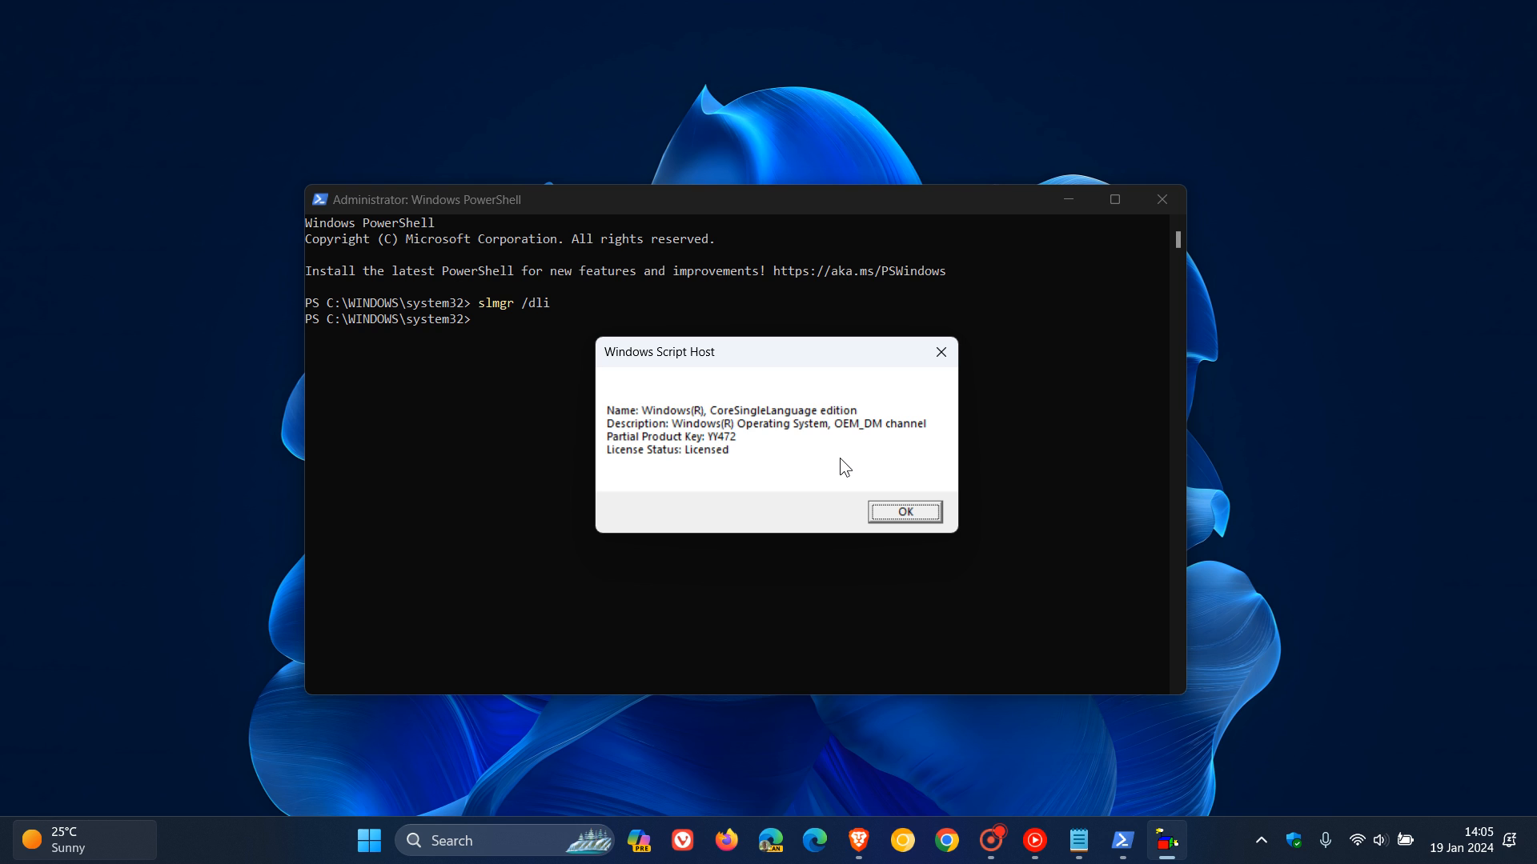
{"action": "mouse_move", "coordinate": [764, 506]}
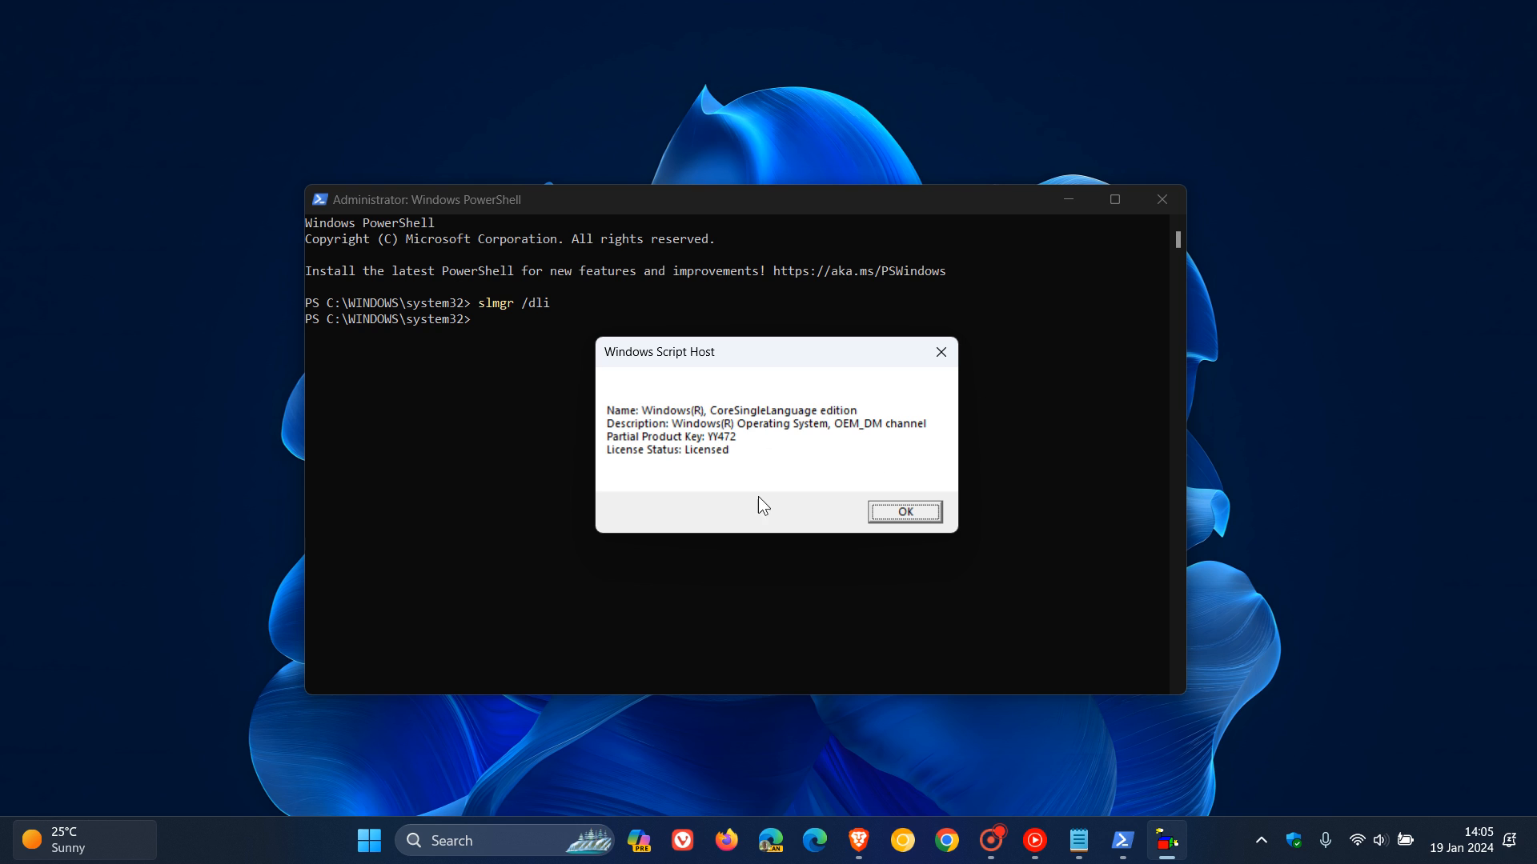
{"action": "mouse_move", "coordinate": [821, 424]}
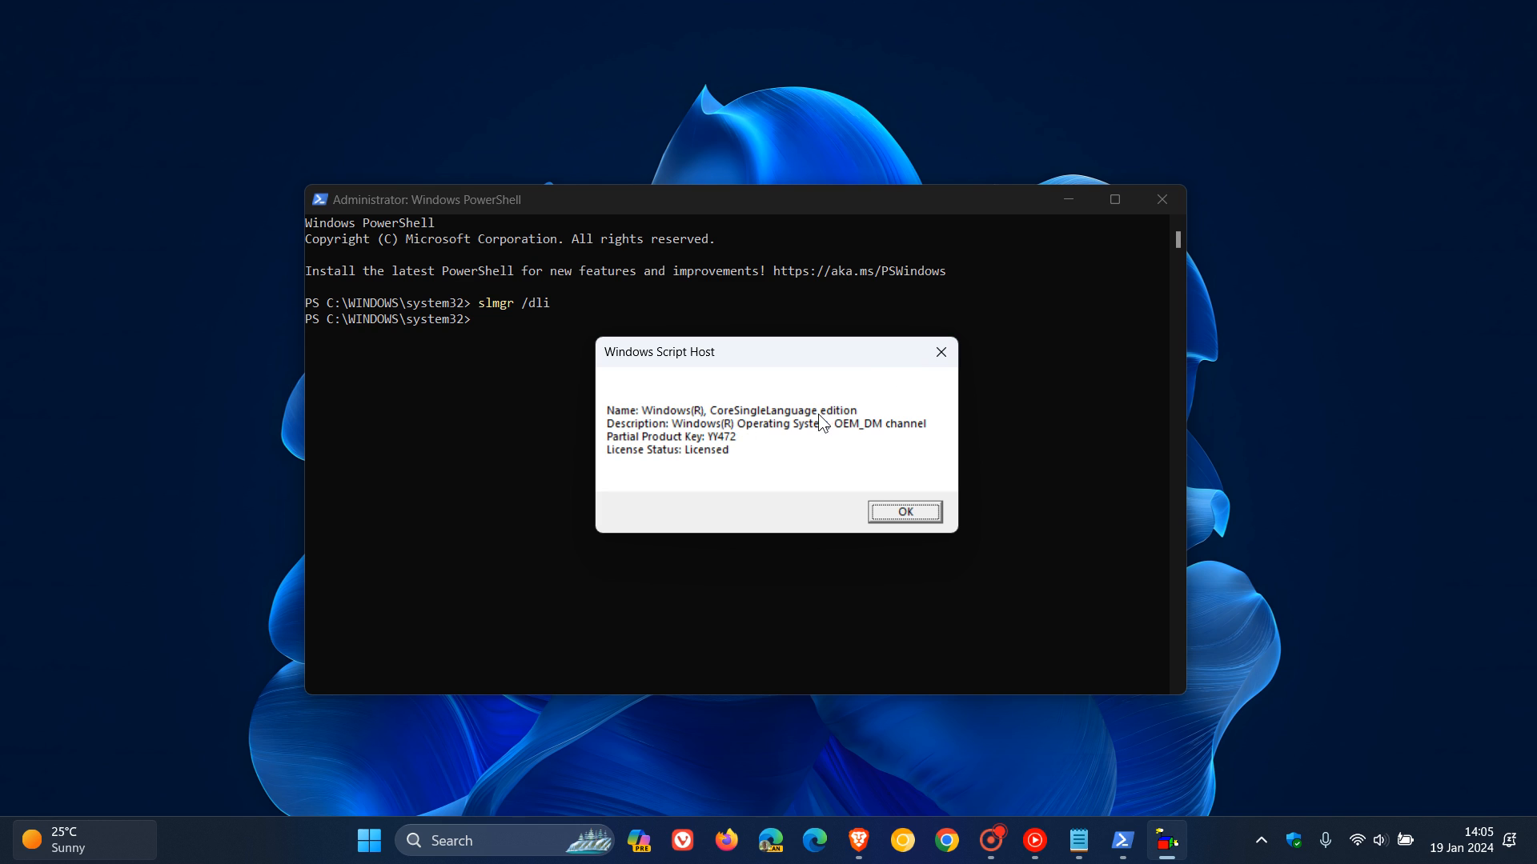
{"action": "mouse_move", "coordinate": [821, 423]}
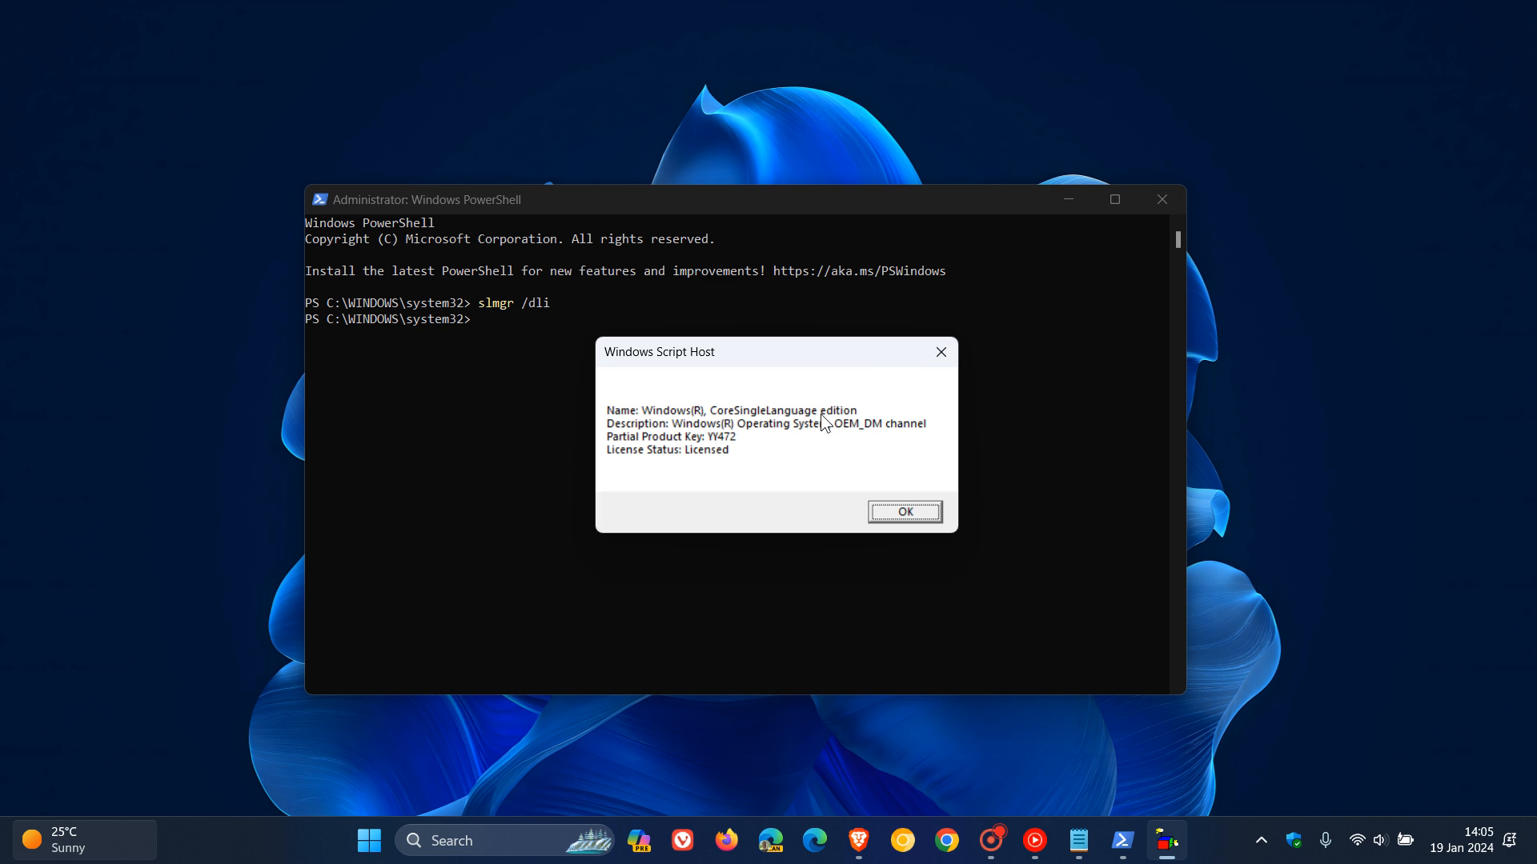
{"action": "mouse_move", "coordinate": [902, 466]}
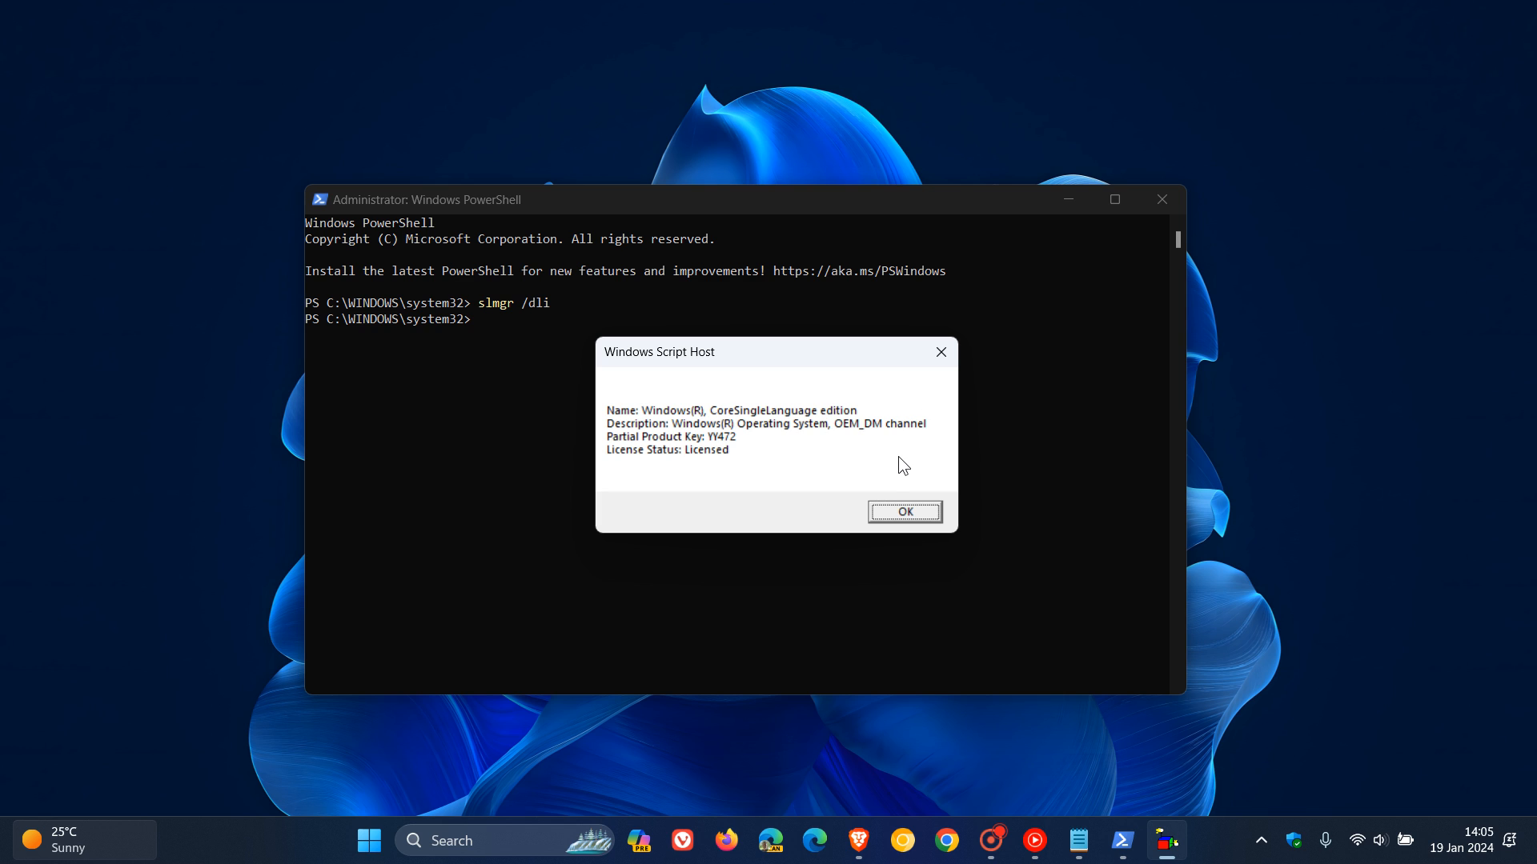
{"action": "mouse_move", "coordinate": [888, 451]}
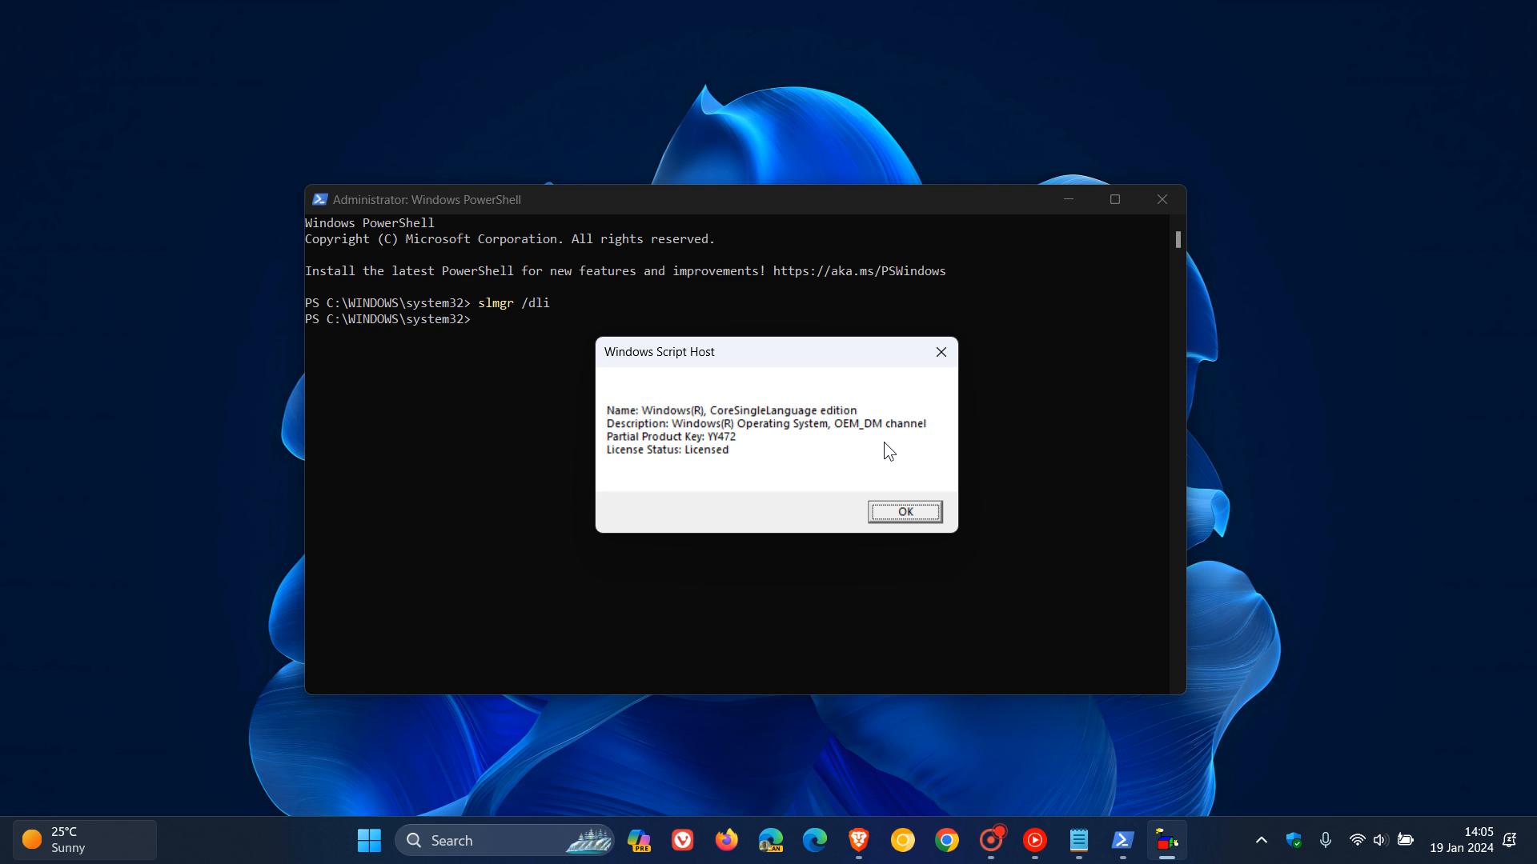
{"action": "mouse_move", "coordinate": [869, 446]}
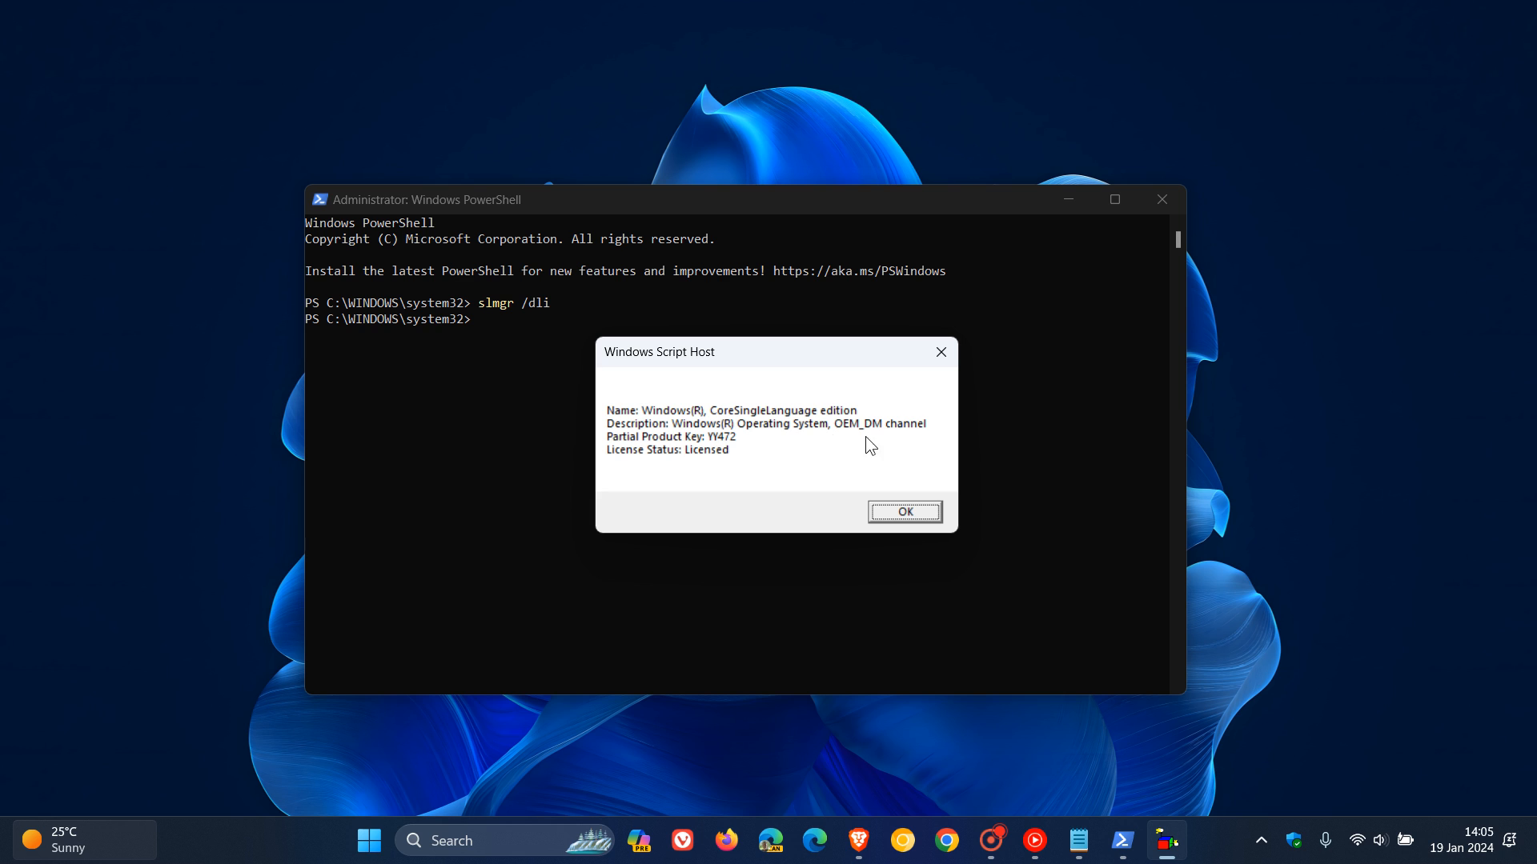
{"action": "mouse_move", "coordinate": [880, 451]}
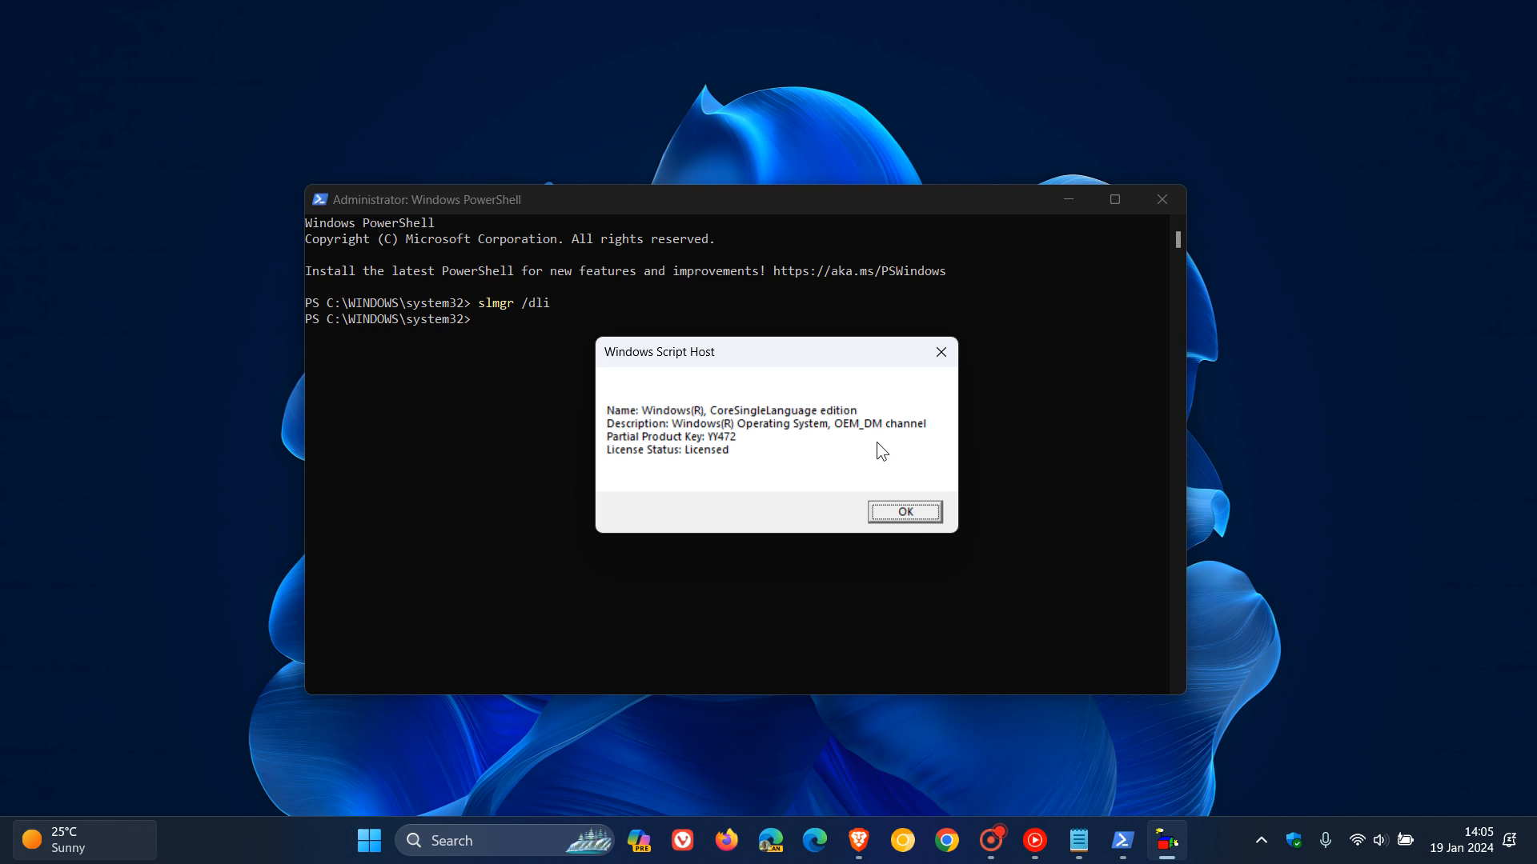
{"action": "left_click", "coordinate": [903, 511]}
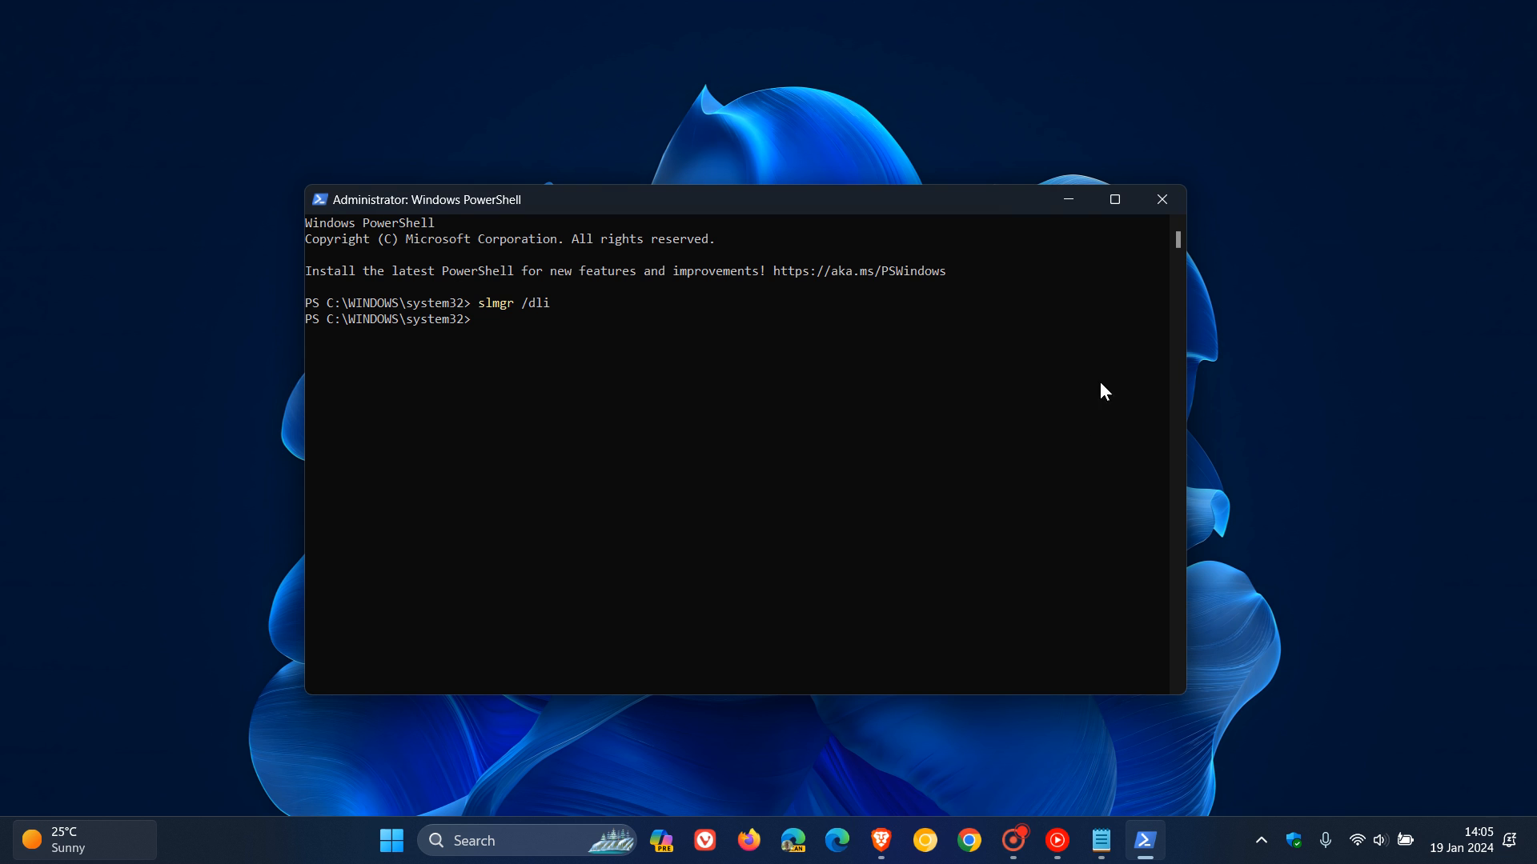
{"action": "mouse_move", "coordinate": [1067, 199]}
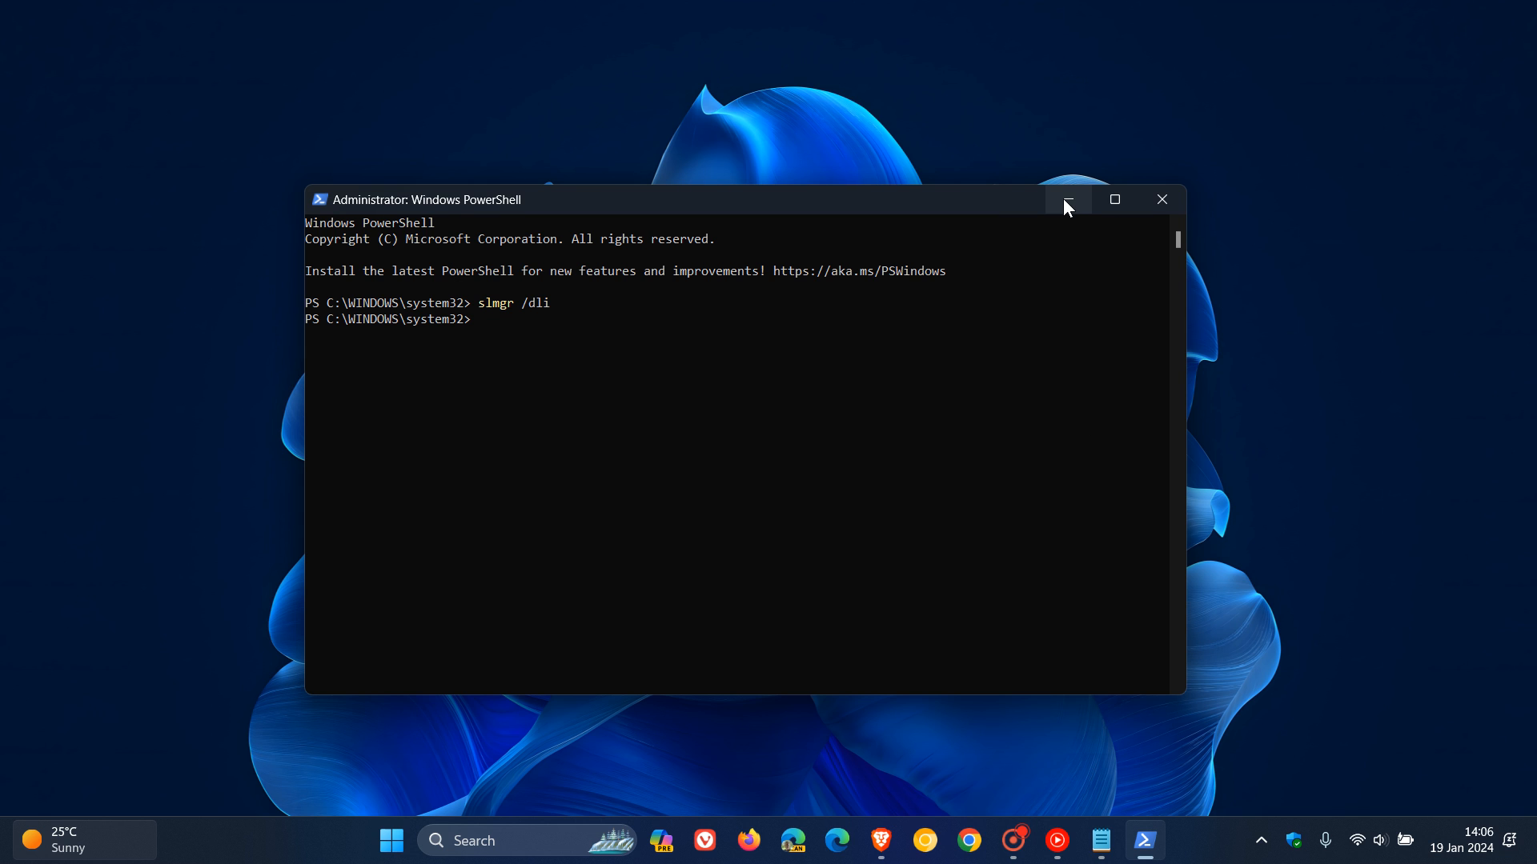
{"action": "left_click", "coordinate": [1066, 199]}
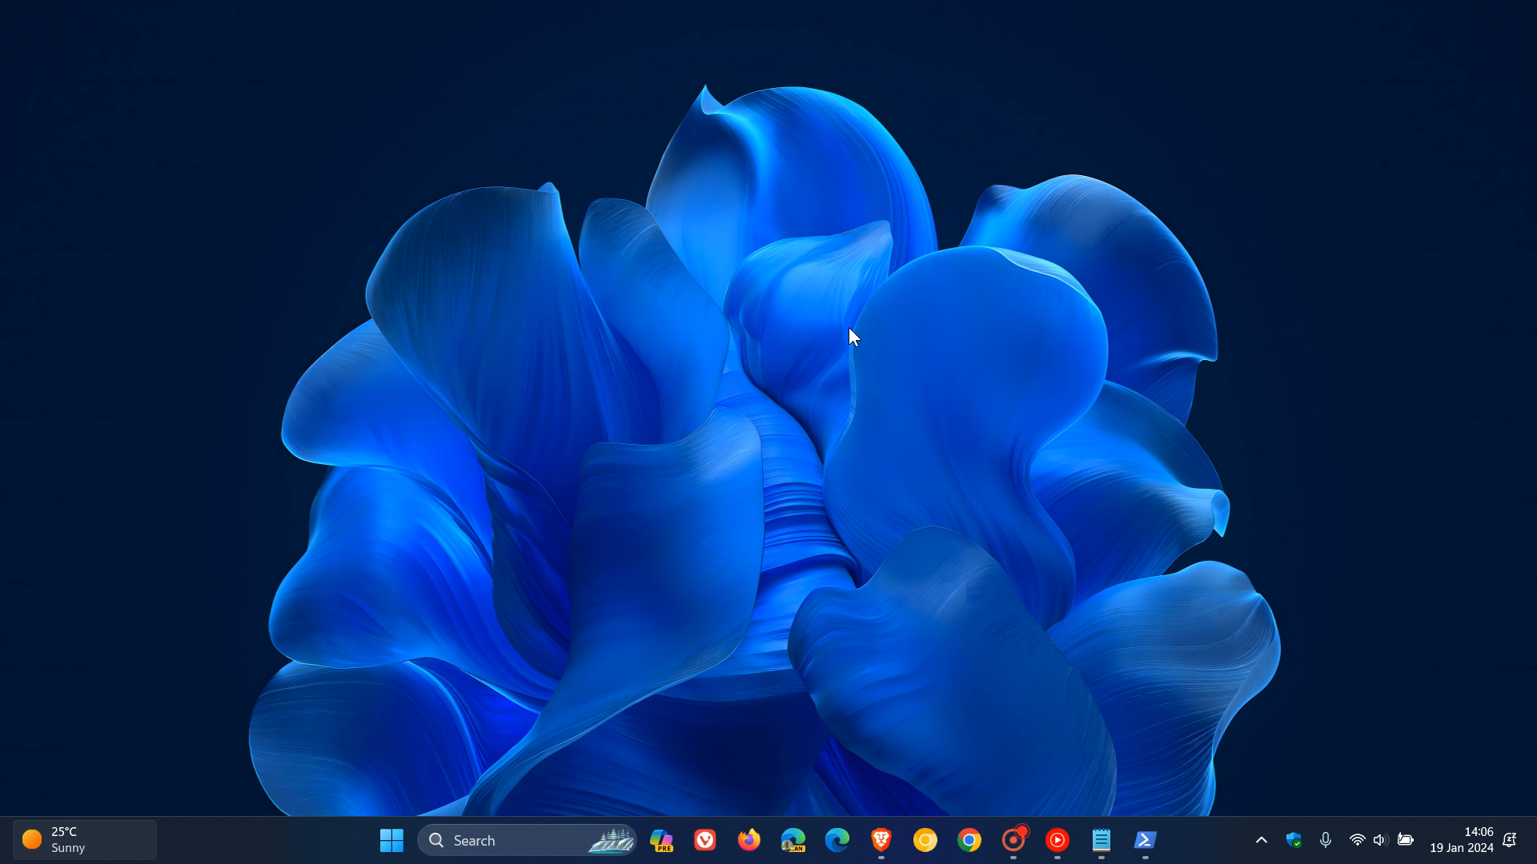